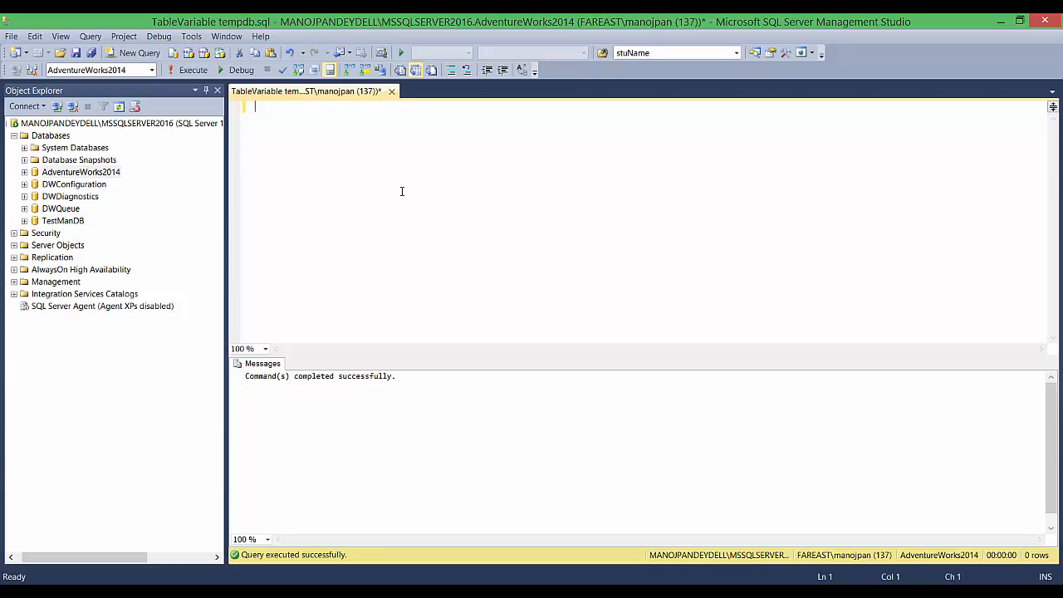
Step: Write and run SELECT * FROM tempdb.INFORMATION_SCHEMA.TABLES with GO, returning zero rows
{"action": "type", "text": "SELECT * FROM tempdb.INFORMATION_SCHEMA.TABLES"}
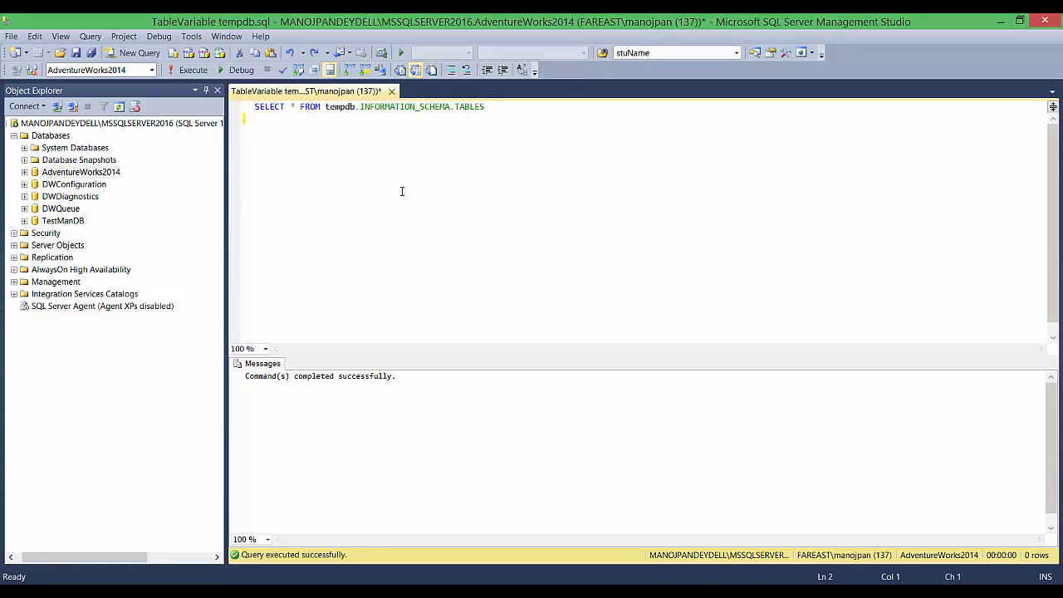
{"action": "double_click", "coordinate": [337, 106]}
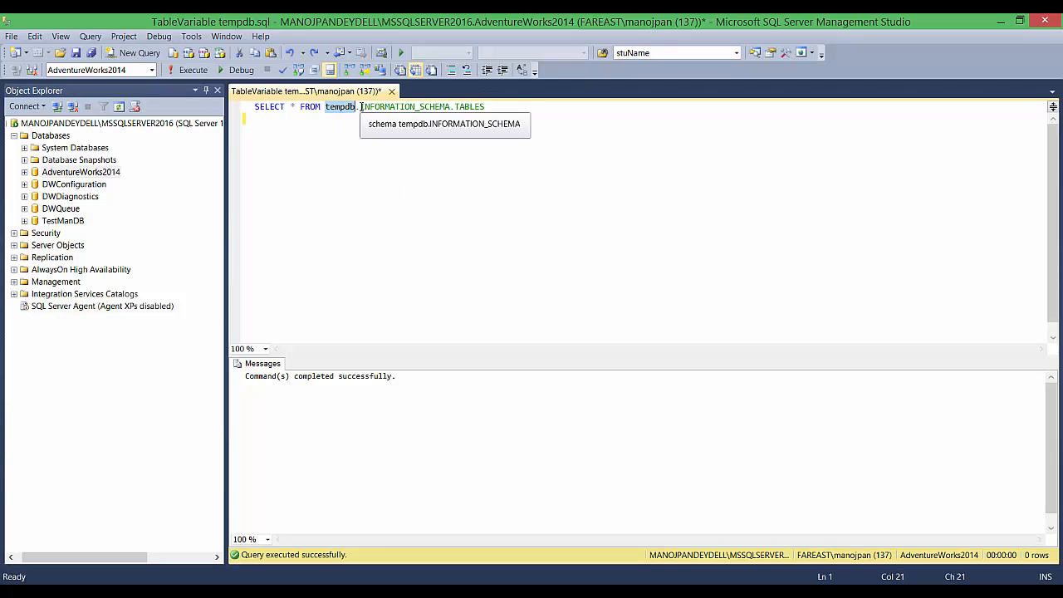
{"action": "type", "text": "GO"}
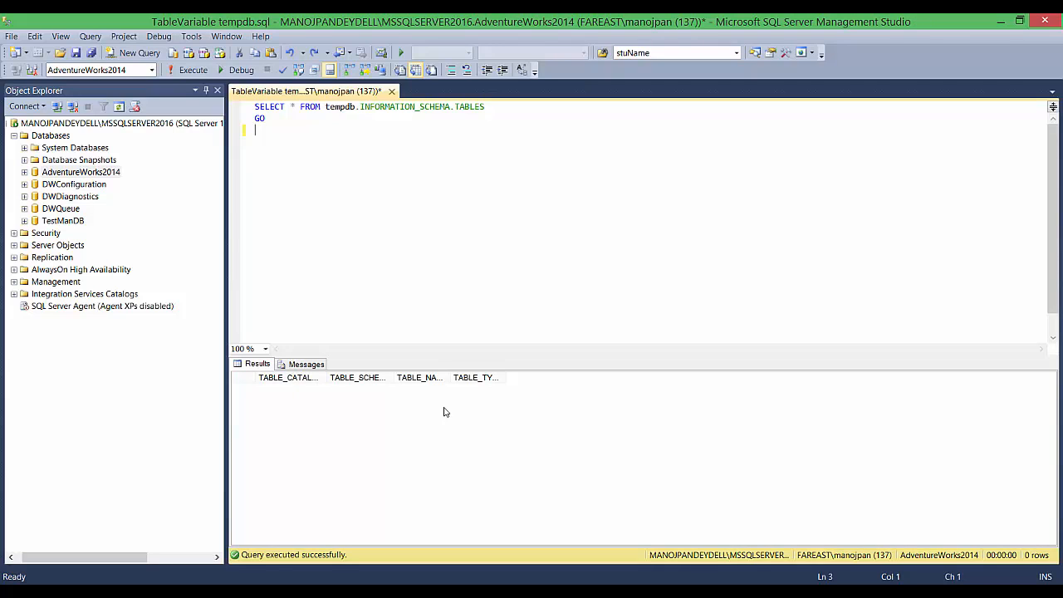
{"action": "mouse_move", "coordinate": [446, 398]}
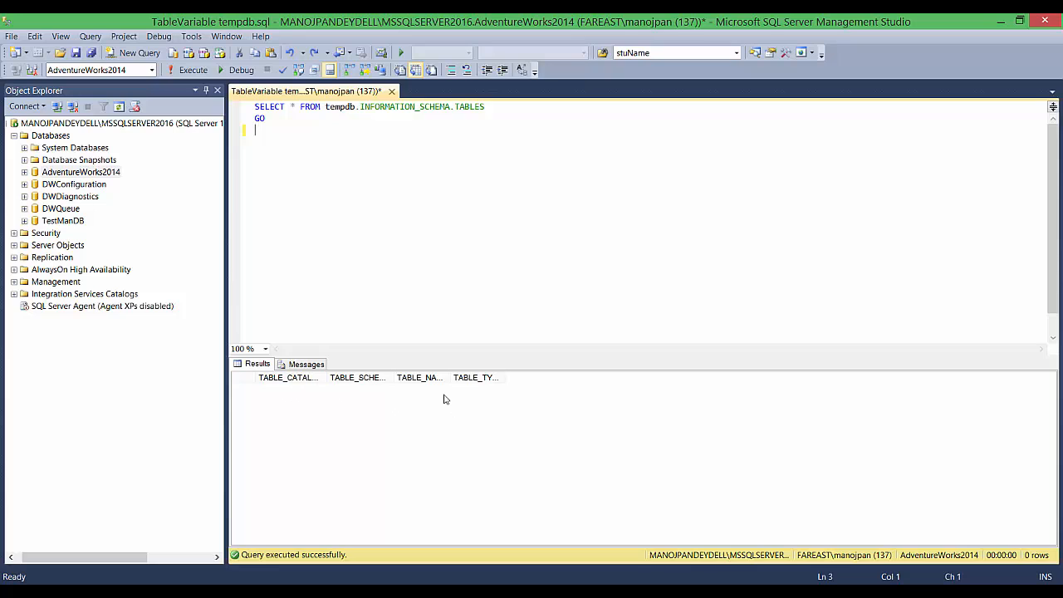
{"action": "mouse_move", "coordinate": [435, 400]}
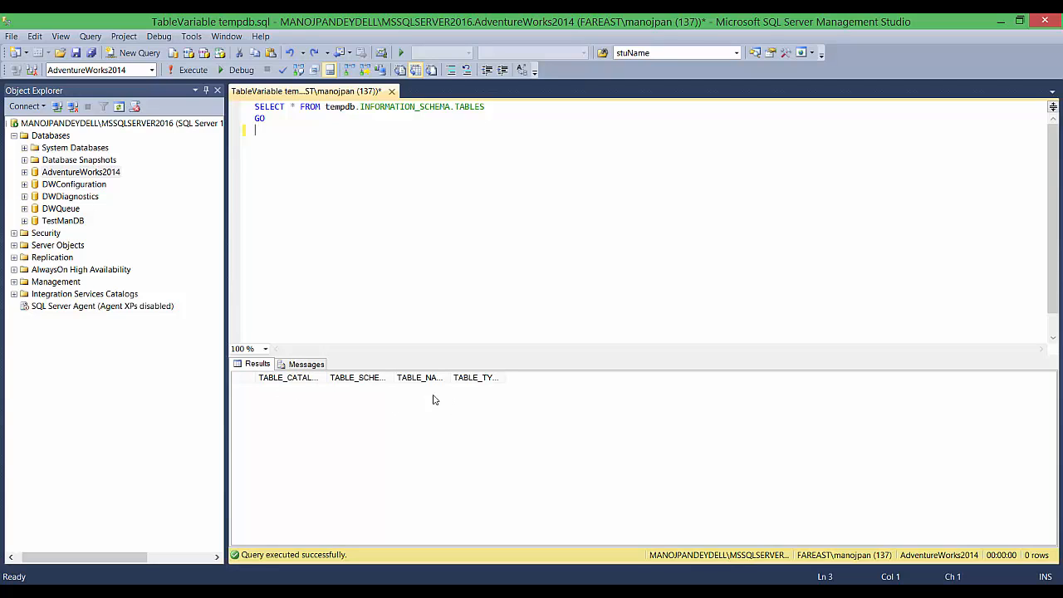
Step: Add a 'Create a Temp table' comment and CREATE TABLE #tempTab (j INT)
{"action": "type", "text": "-"}
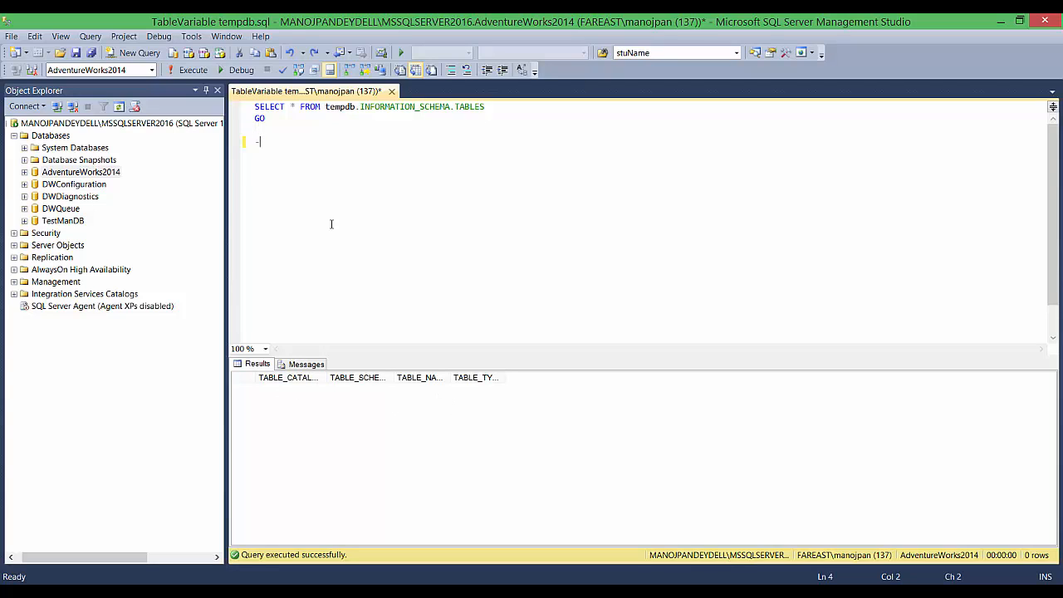
{"action": "type", "text": "- Create a Temp table:"}
{"action": "type", "text": "CREATE T"}
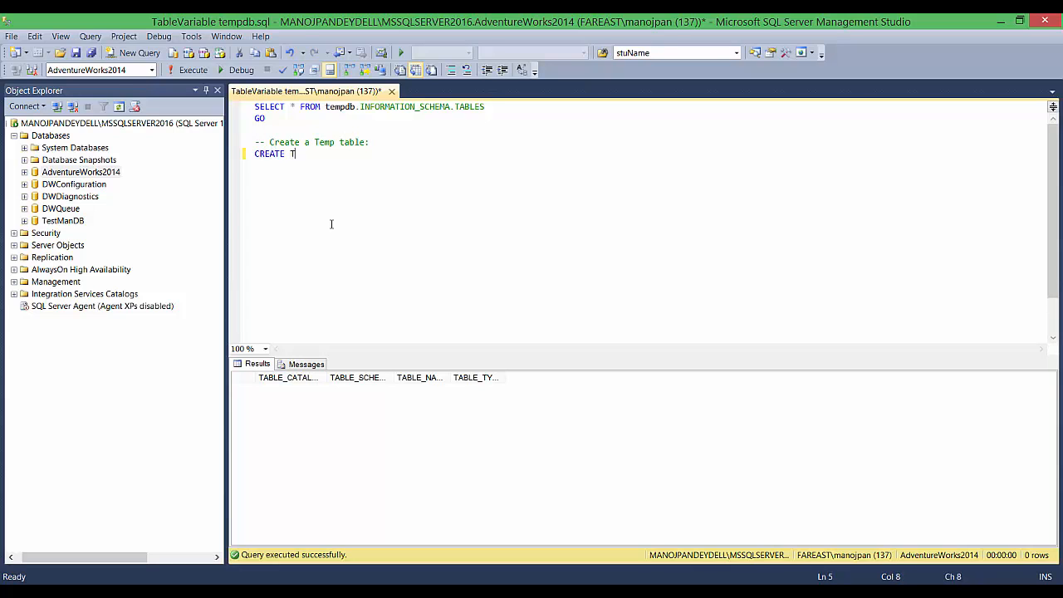
{"action": "type", "text": "ABLE #tempTab ("}
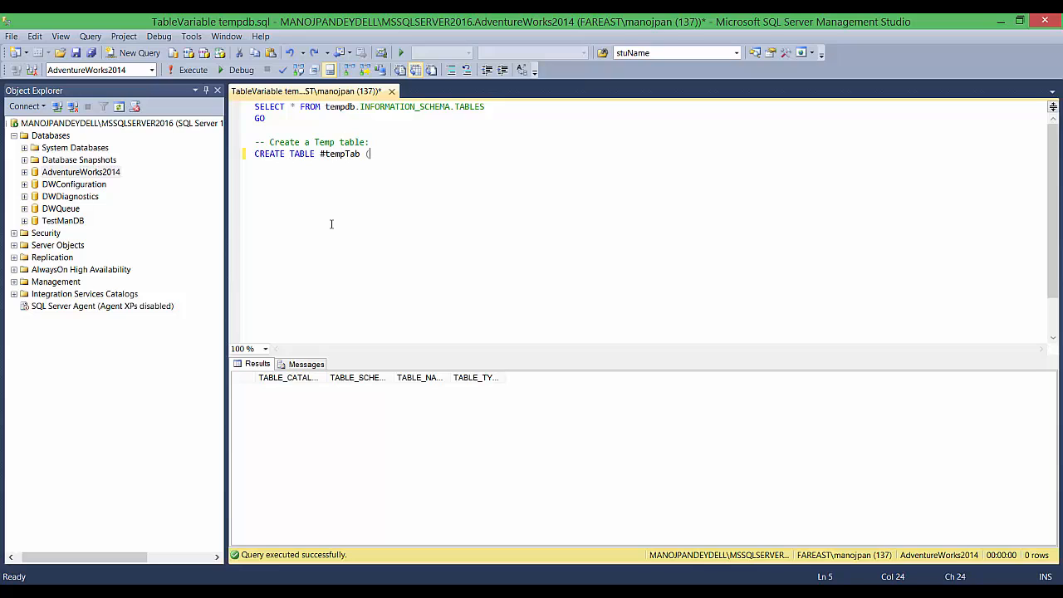
{"action": "type", "text": "j INT"}
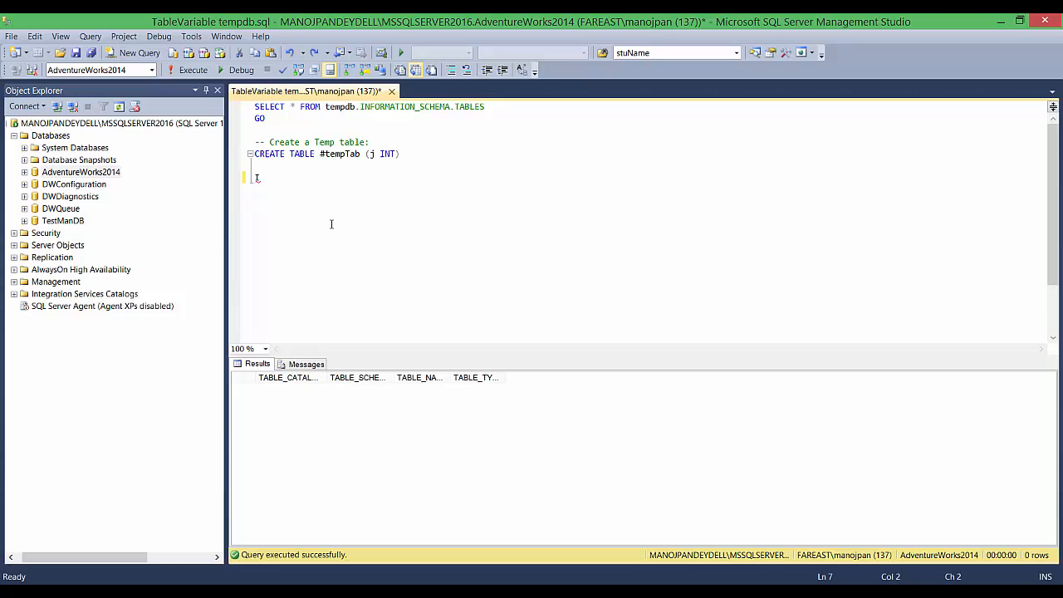
Step: Insert value 1 into #tempTab, select from it, and list tempdb.INFORMATION_SCHEMA.TABLES
{"action": "type", "text": "INSERT INTO #tempTab"}
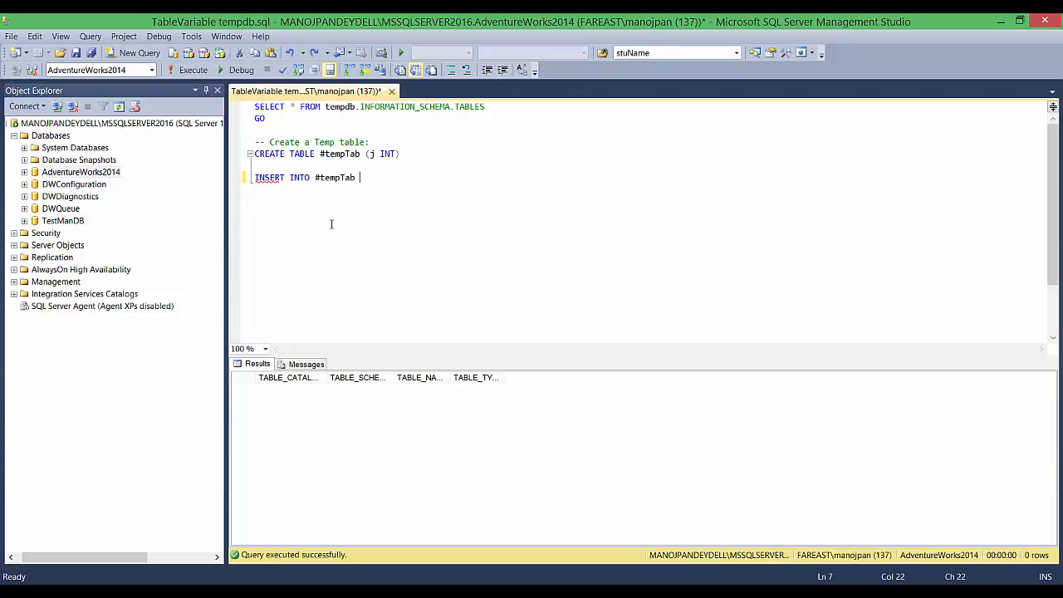
{"action": "type", "text": "VALUES (1)"}
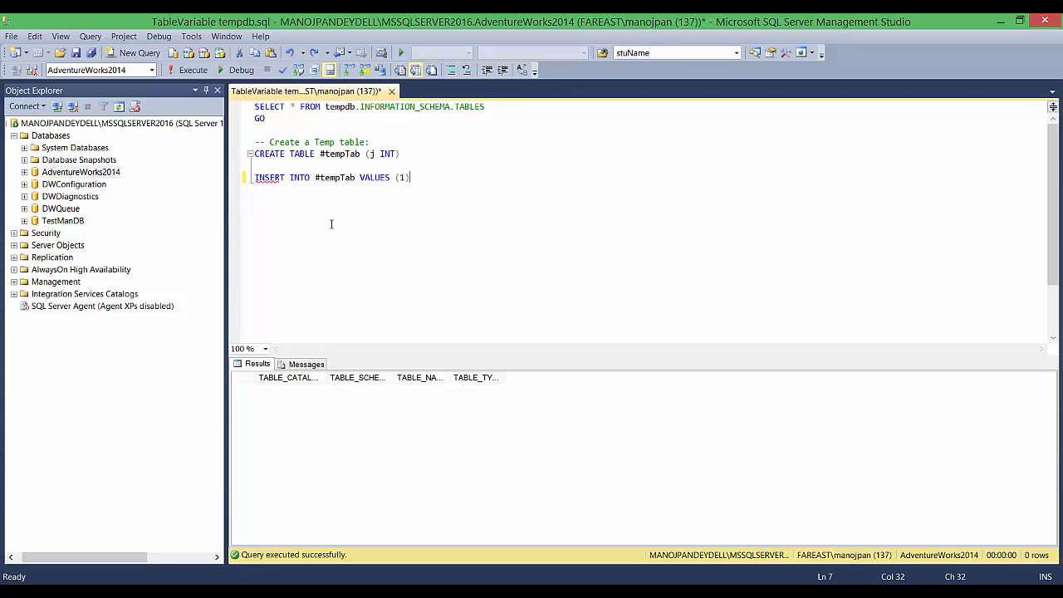
{"action": "type", "text": "SELECT * FROM #tempTab"}
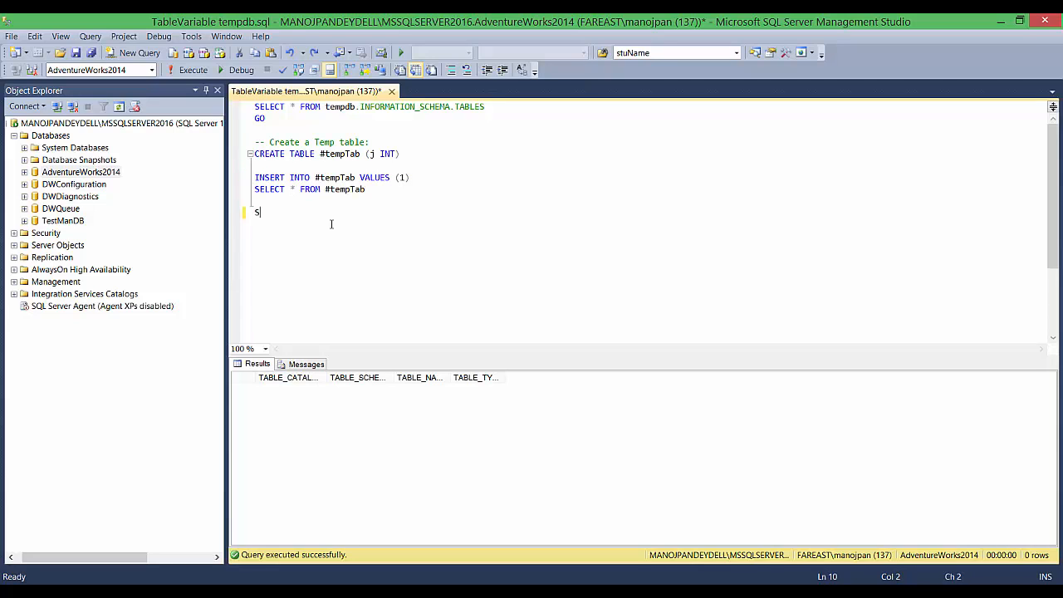
{"action": "type", "text": "SELECT * FROM"}
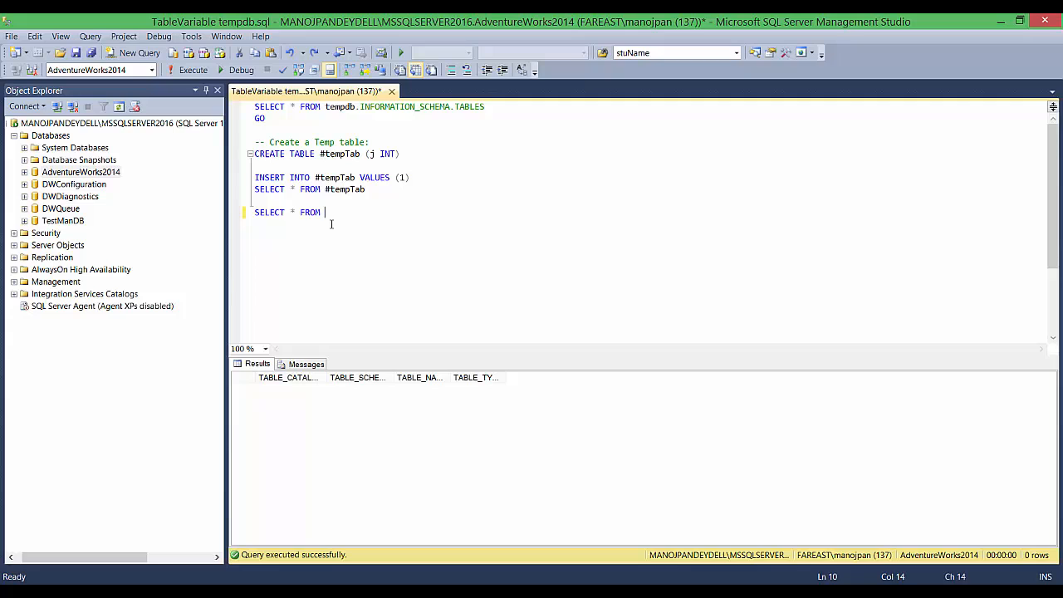
{"action": "type", "text": "tempdb.INFORMATION_SCHEMA.TABLES"}
{"action": "type", "text": "GO"}
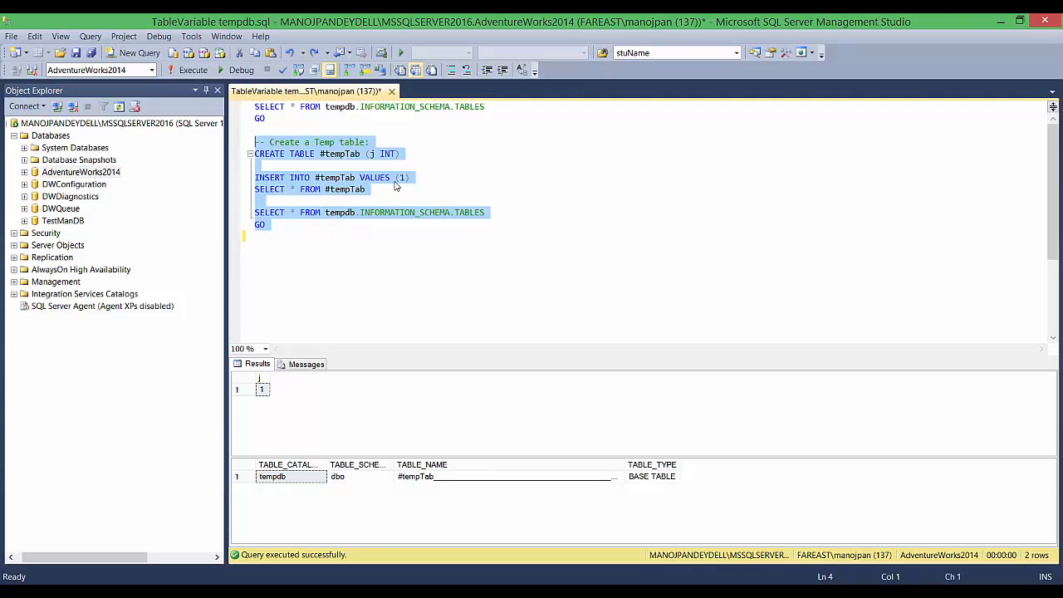
{"action": "mouse_move", "coordinate": [449, 214]}
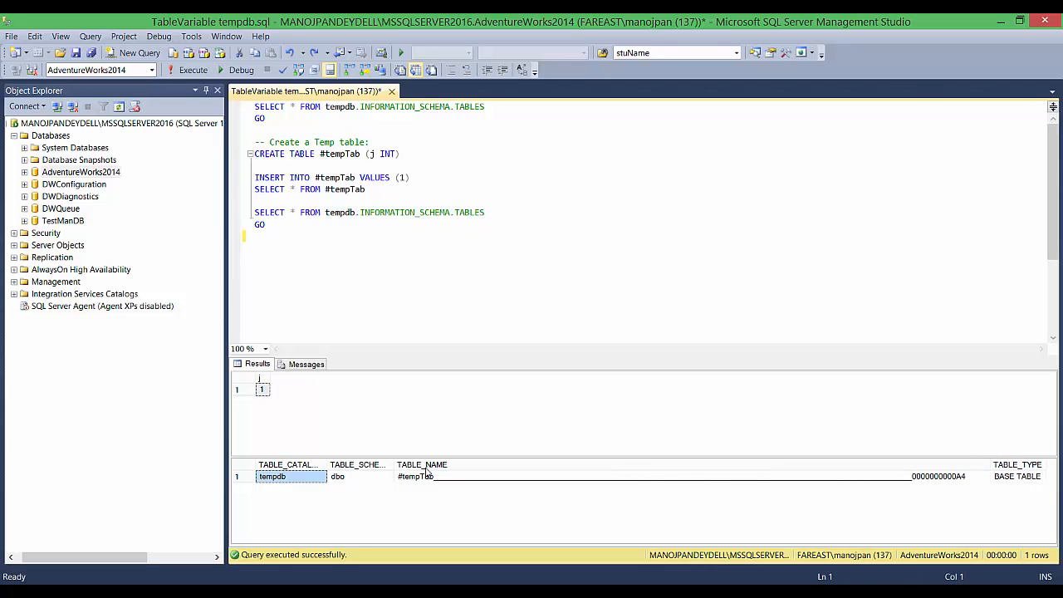
{"action": "type", "text": "--"}
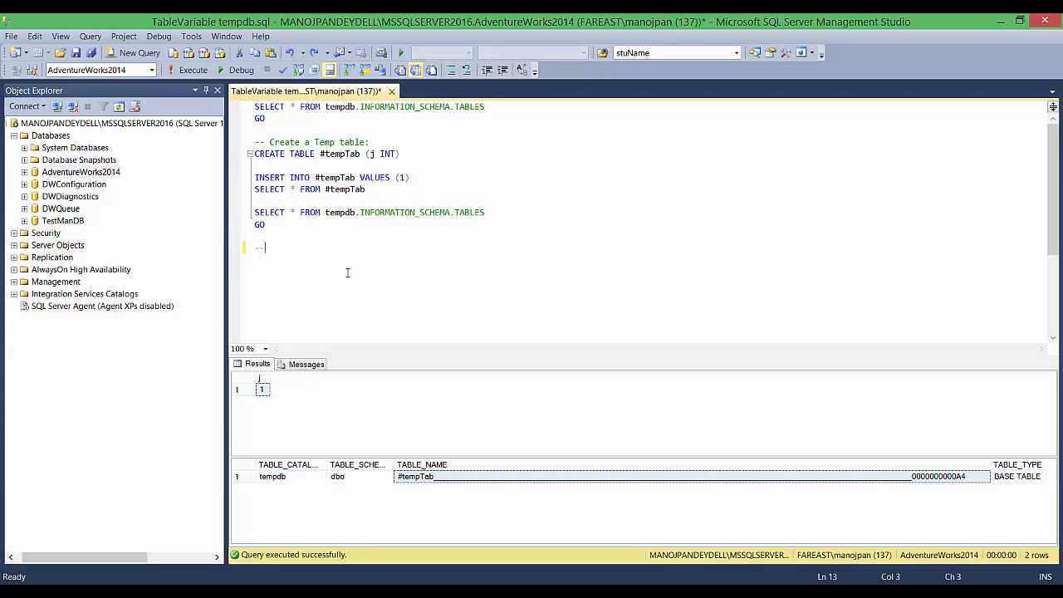
{"action": "type", "text": "- Create a Table"}
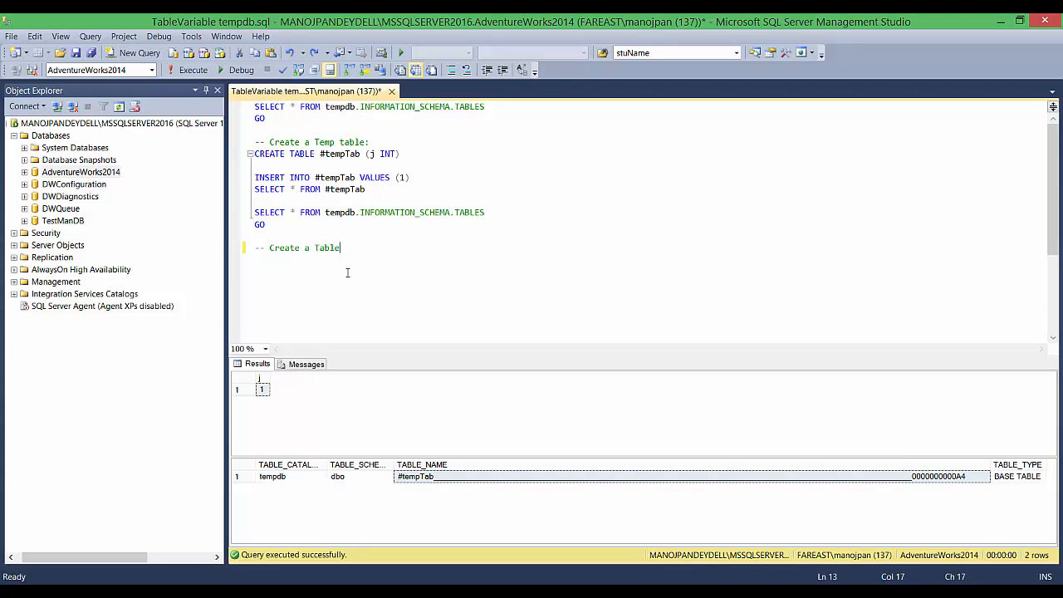
{"action": "type", "text": "variable:"}
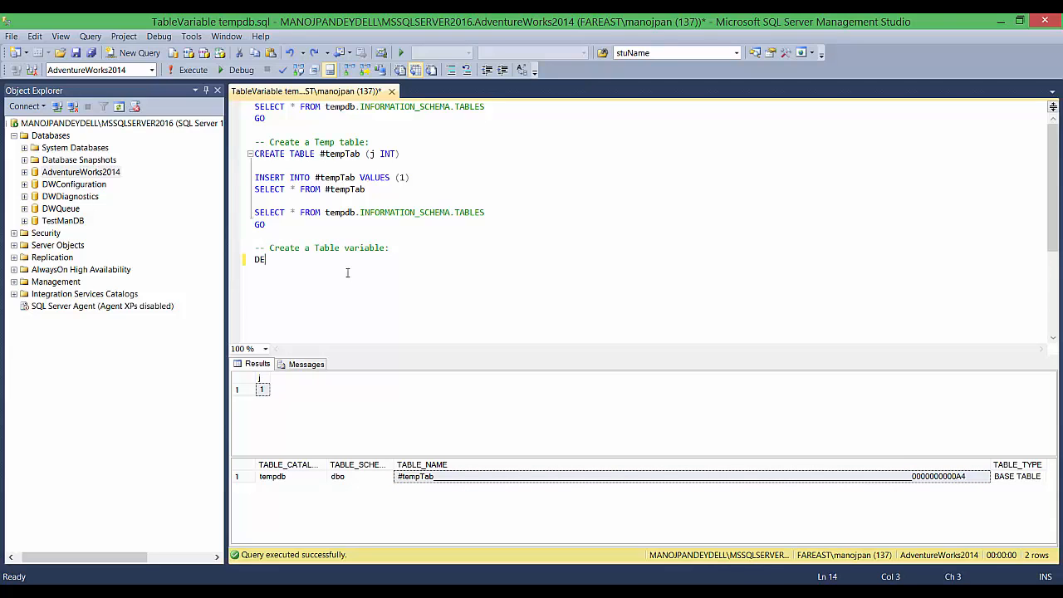
{"action": "type", "text": "CLARE @tabVar TABLE (i I"}
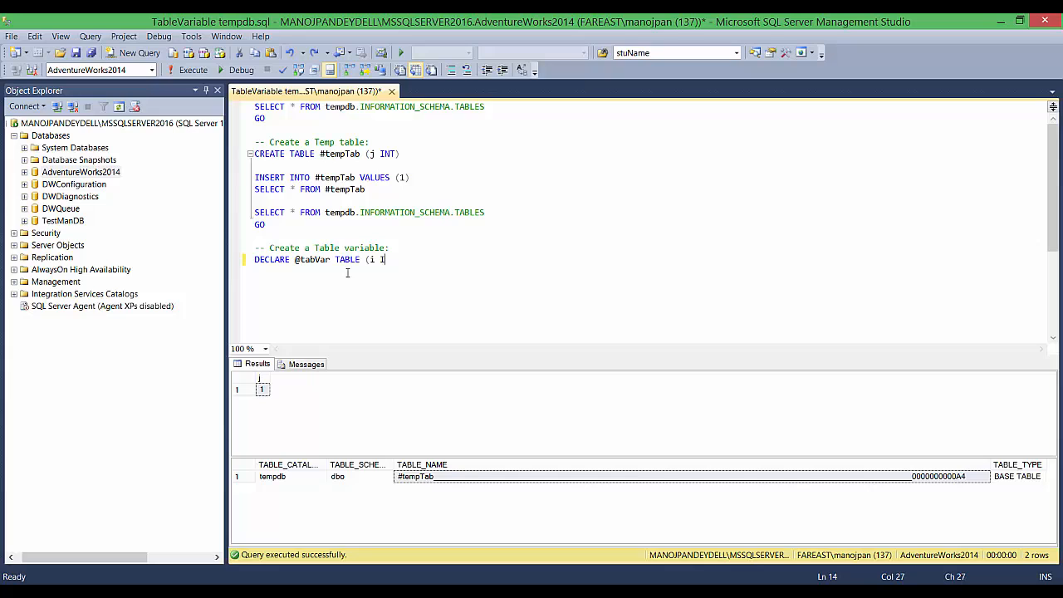
{"action": "type", "text": "NT)"}
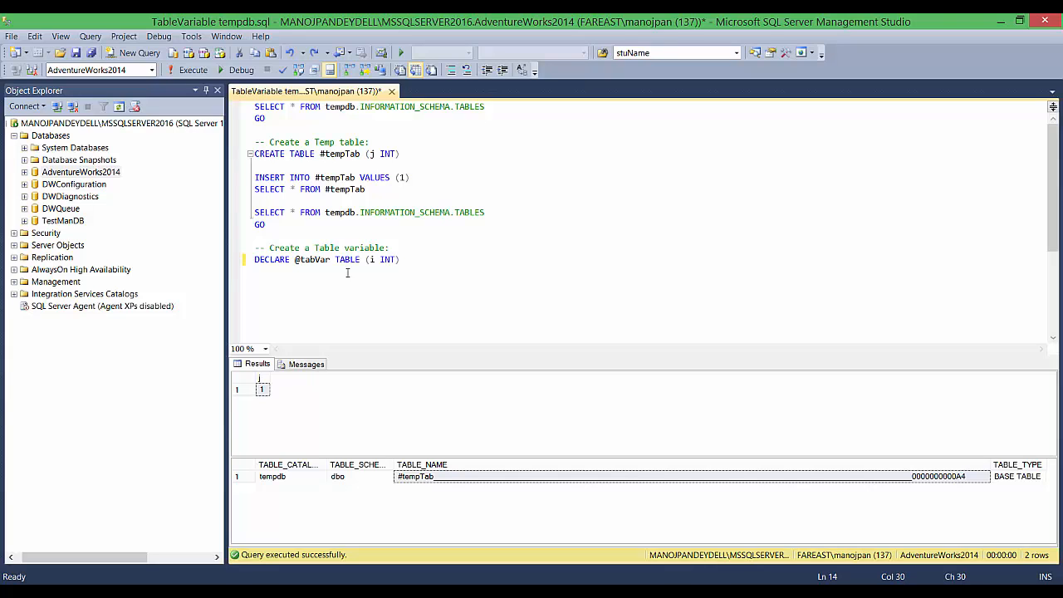
{"action": "type", "text": "INSERT"}
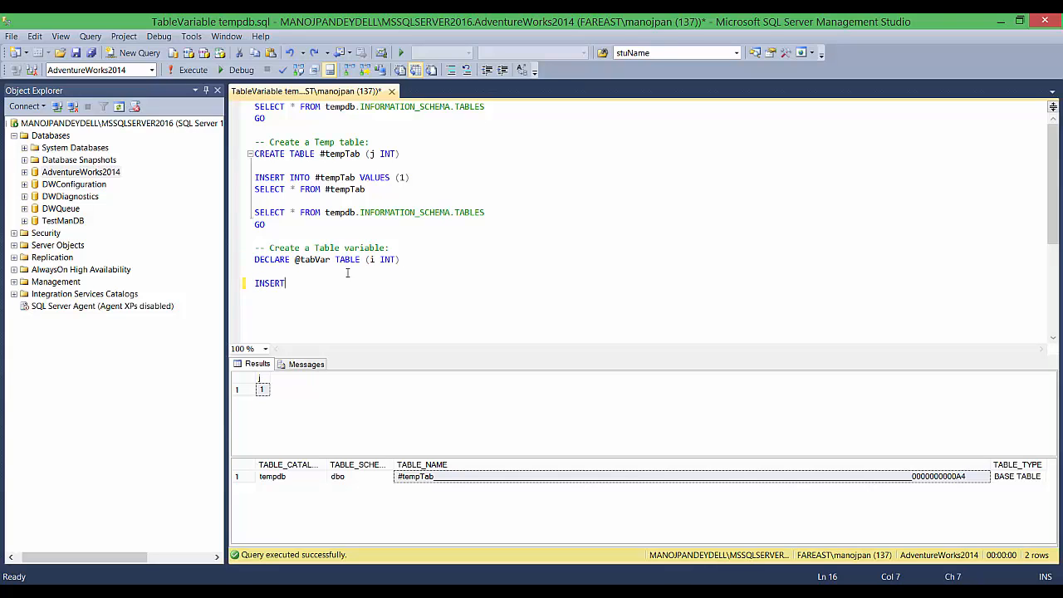
{"action": "type", "text": "INTO @tabVa"}
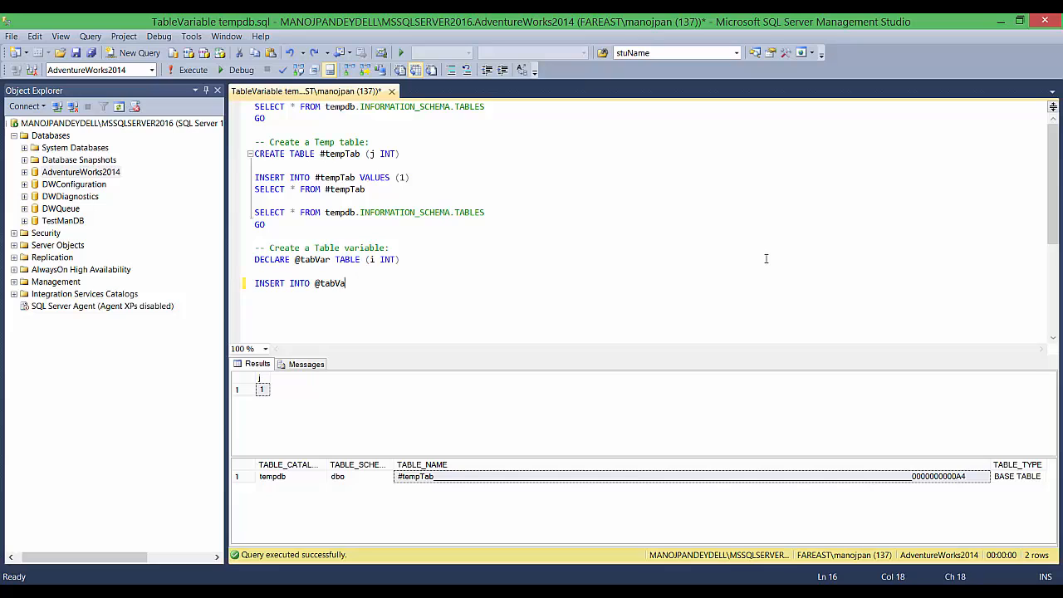
{"action": "type", "text": "r VA"}
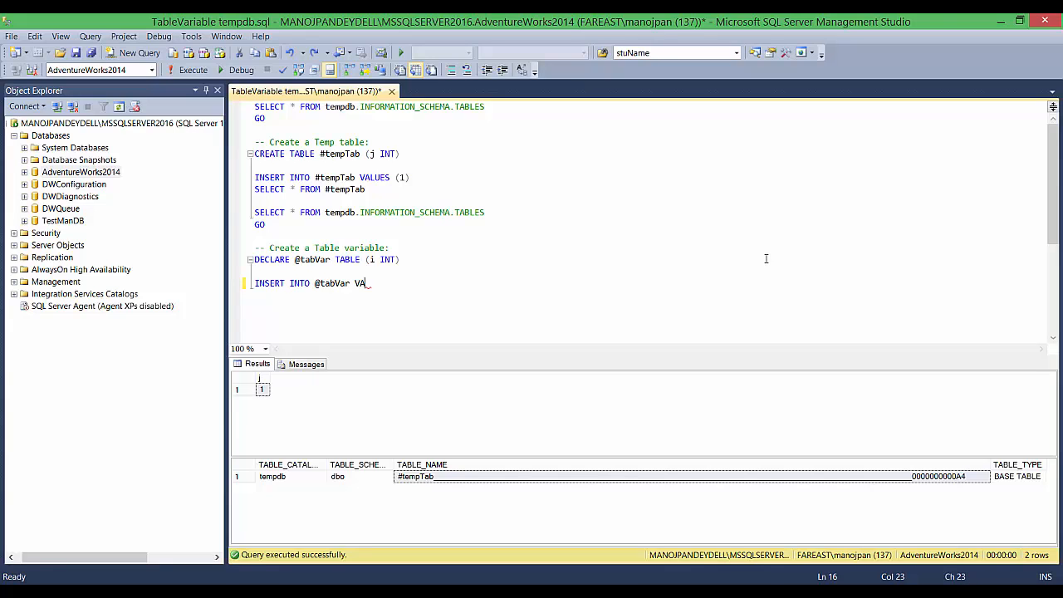
{"action": "type", "text": "LUES (2)"}
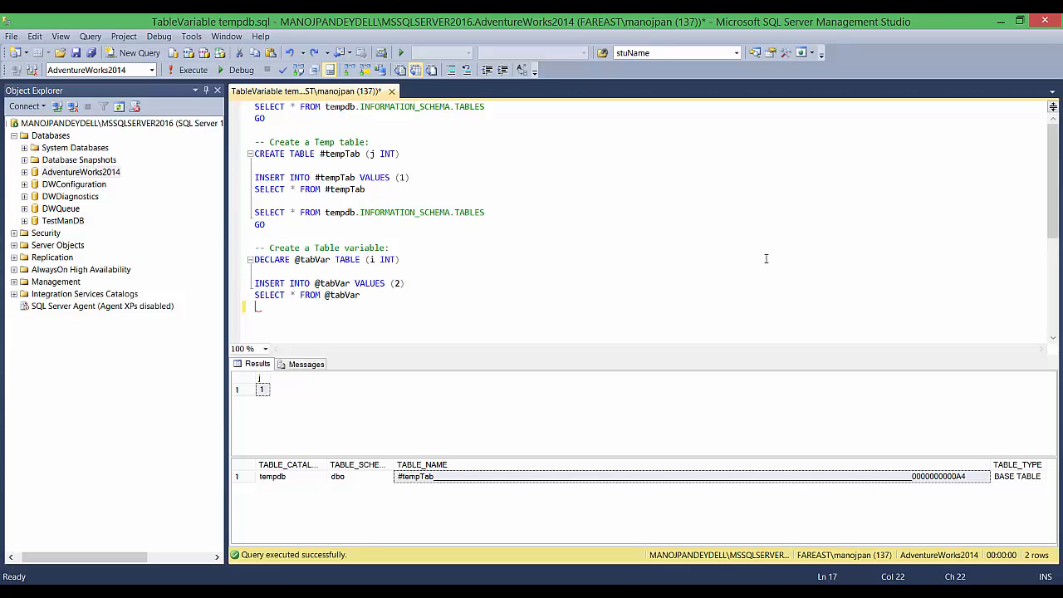
{"action": "type", "text": "SELECT * FROM"}
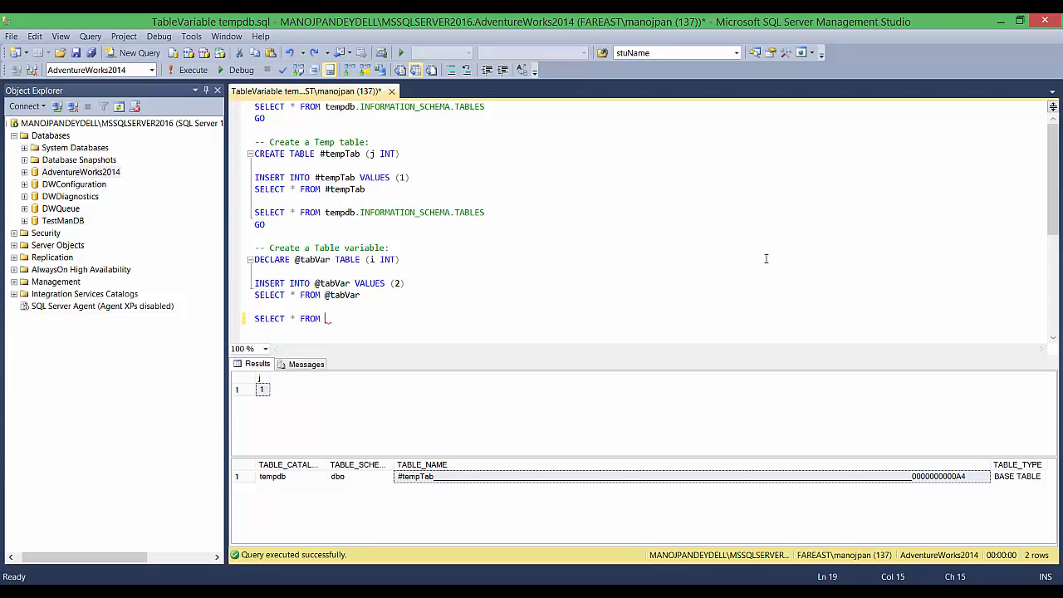
{"action": "type", "text": "tempdb.INFOR"}
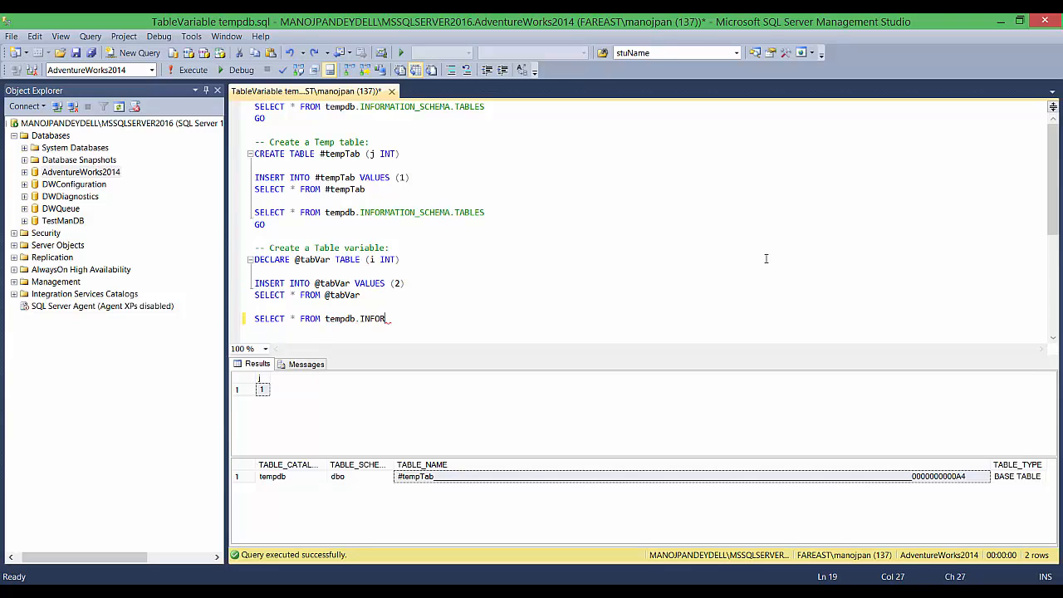
{"action": "type", "text": "MATION_SCHEMA.TABLES"}
{"action": "left_click", "coordinate": [374, 331]}
{"action": "type", "text": "GO"}
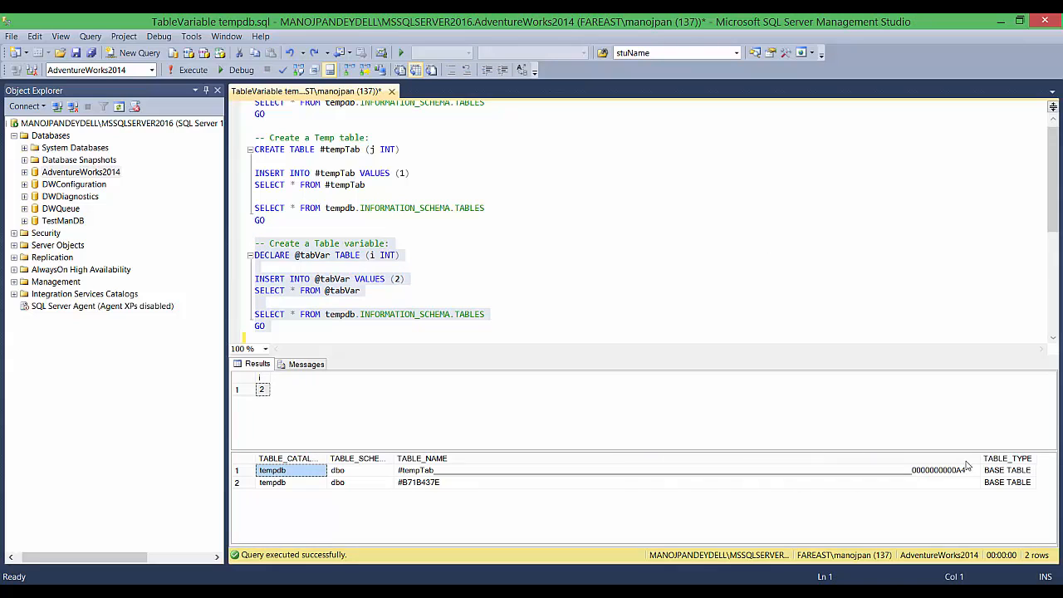
{"action": "left_click", "coordinate": [440, 469]}
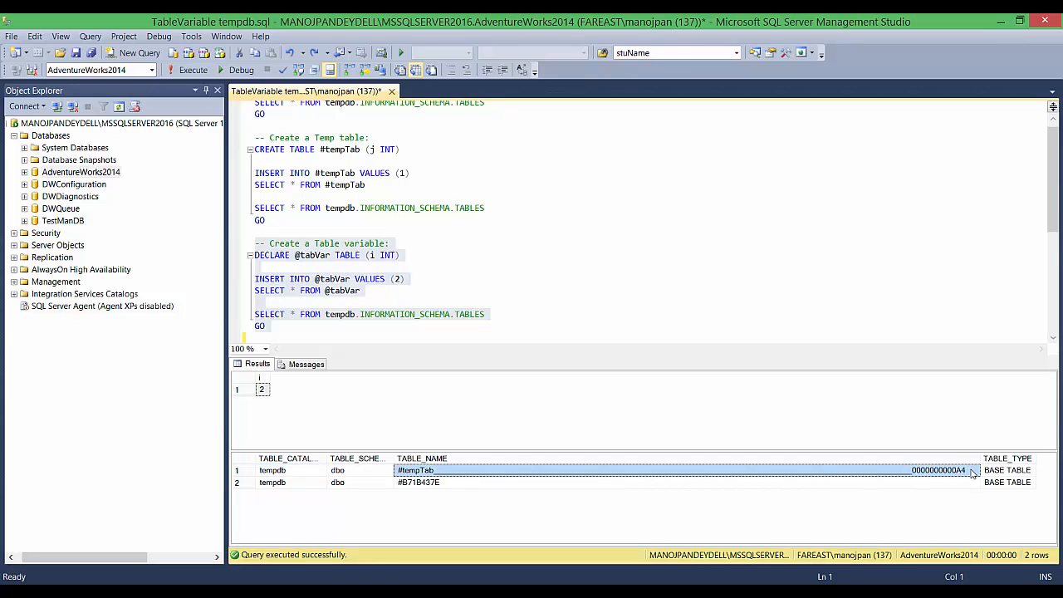
{"action": "mouse_move", "coordinate": [339, 208]}
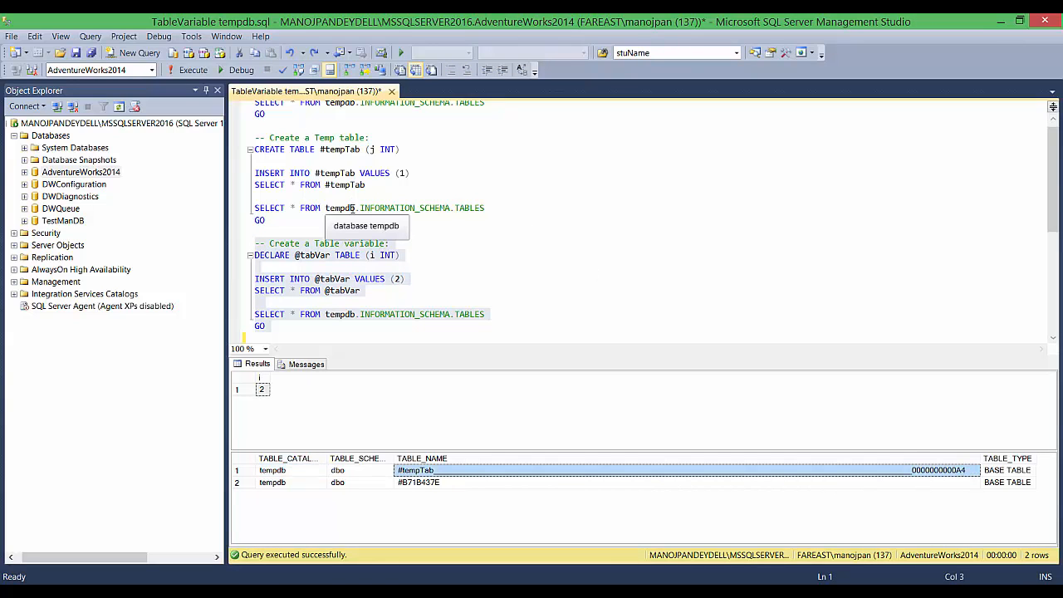
{"action": "left_click", "coordinate": [419, 482]}
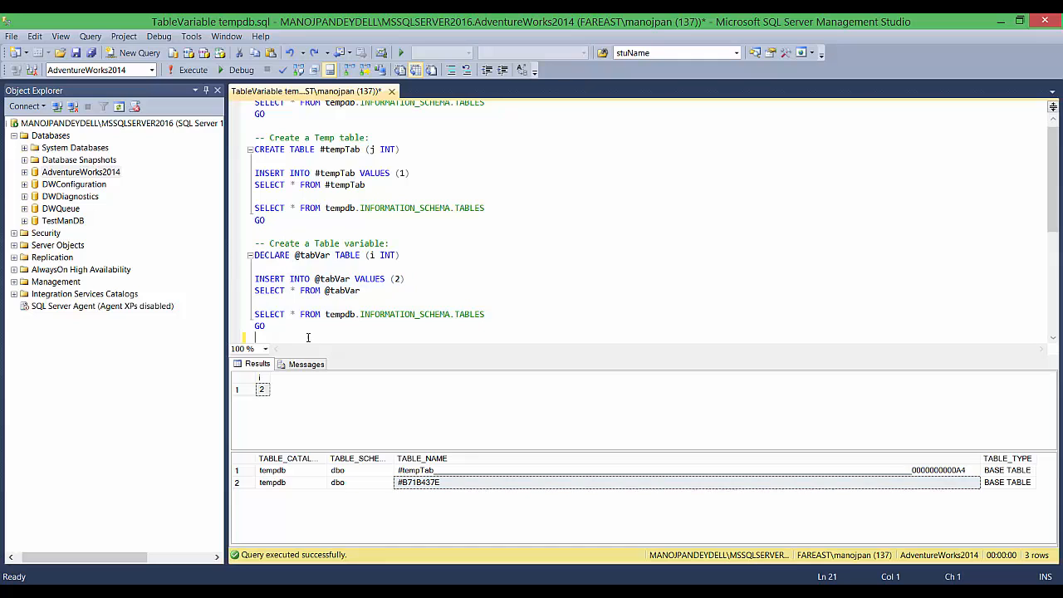
{"action": "left_click_drag", "start_coordinate": [255, 243], "coordinate": [270, 326]}
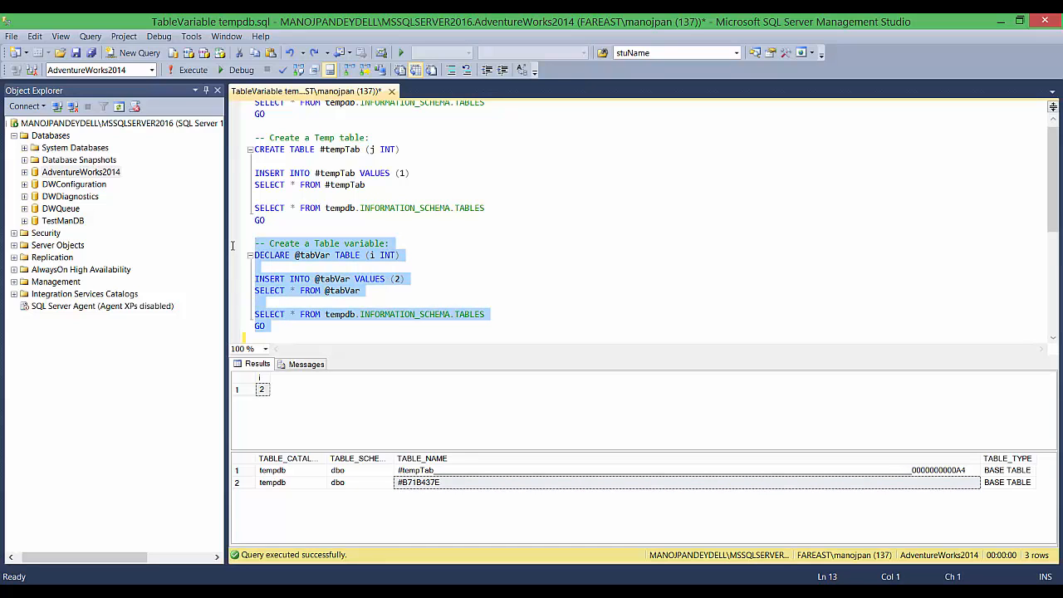
{"action": "left_click", "coordinate": [417, 482]}
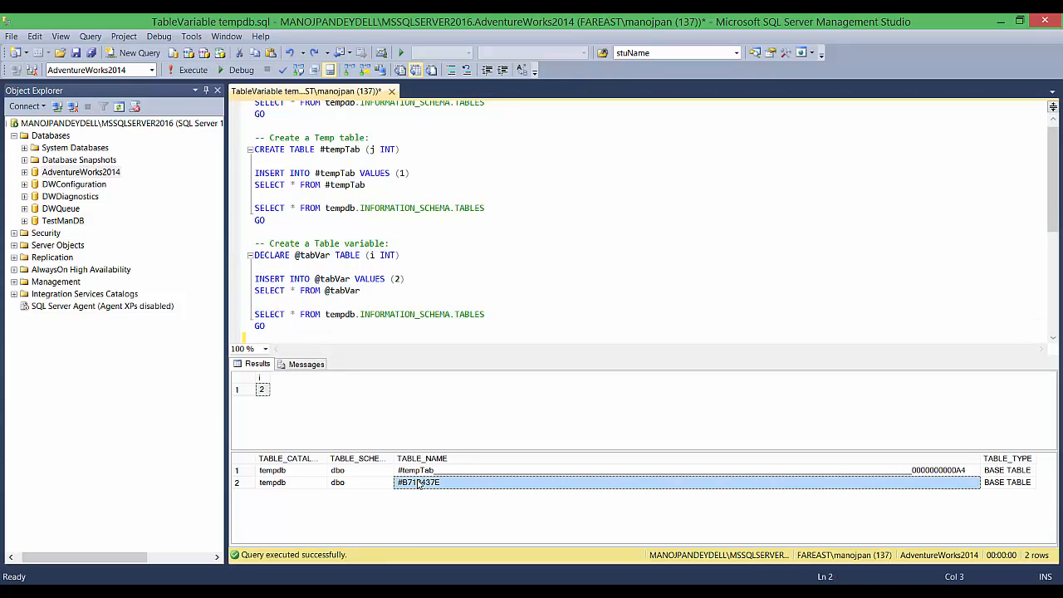
{"action": "left_click", "coordinate": [286, 482]}
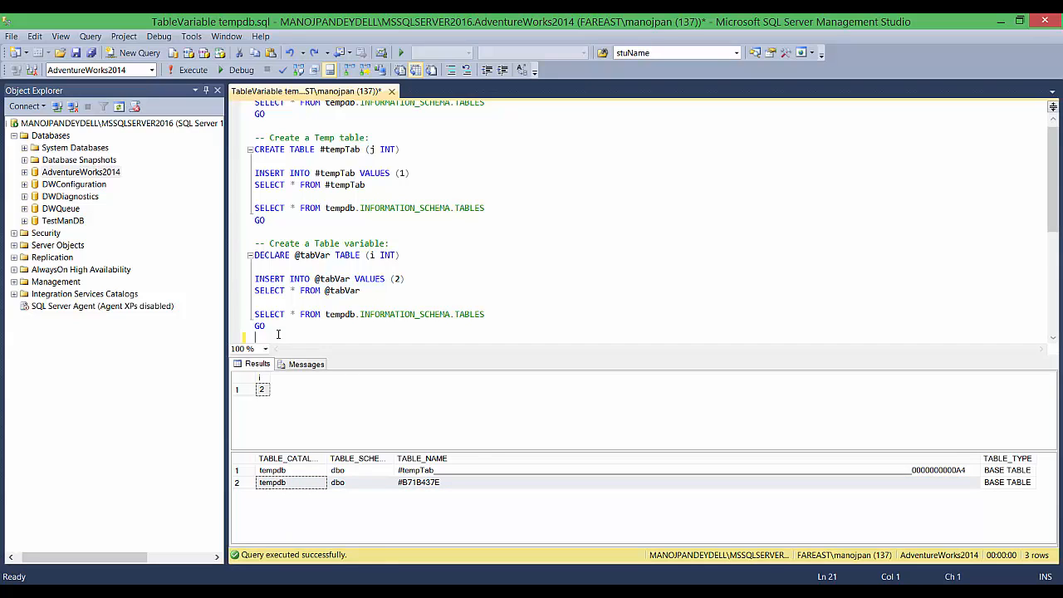
Step: Type DROP TABLE #tempTab below the last GO
{"action": "type", "text": "D"}
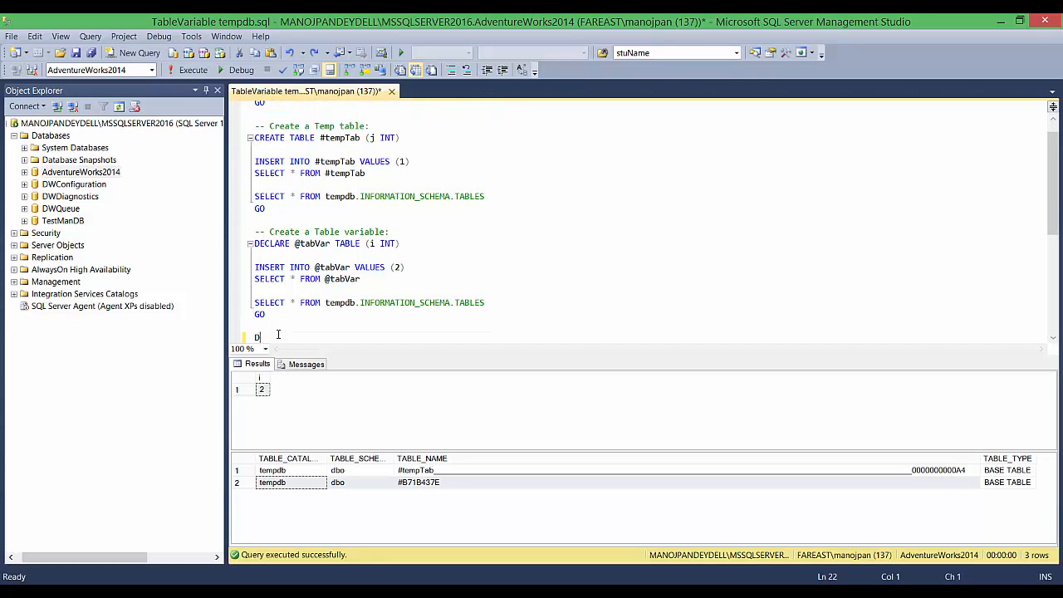
{"action": "type", "text": "ROP TABLE #tempTab"}
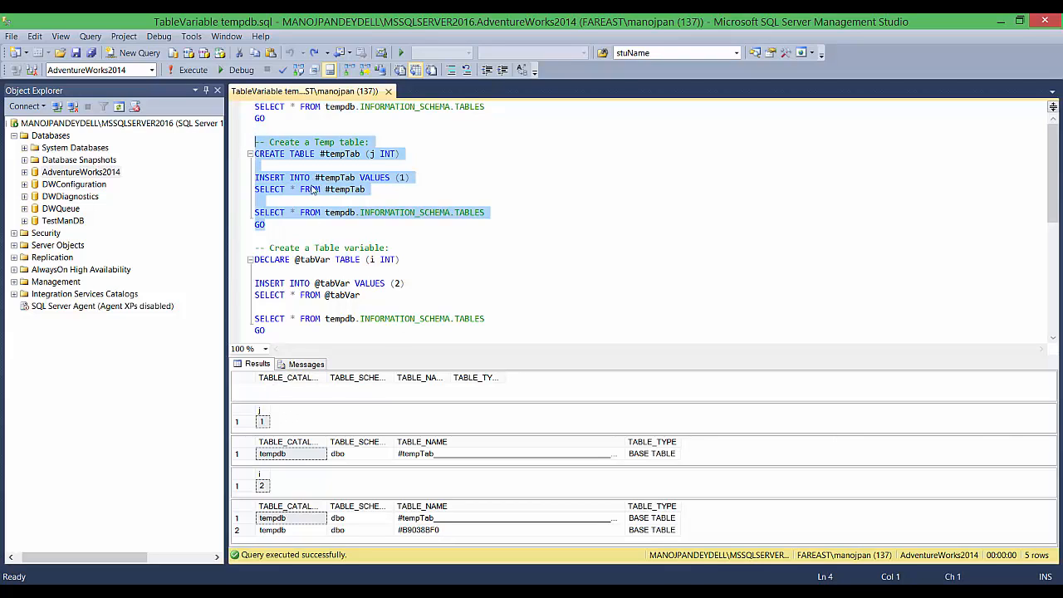
{"action": "mouse_move", "coordinate": [335, 204]}
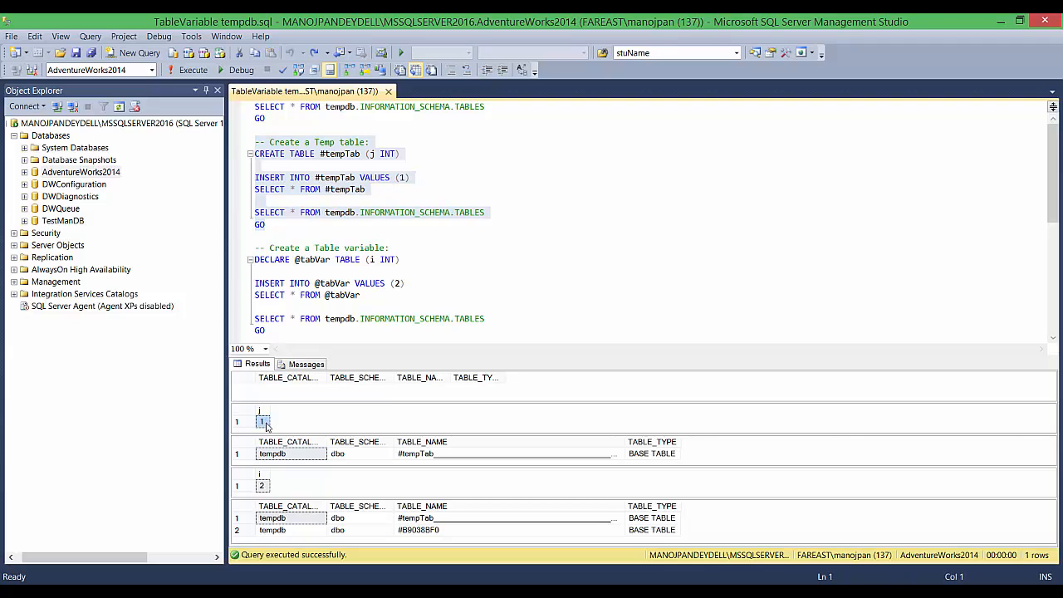
Step: Inspect the result grids: #tempTab's value 1 and its row in tempdb's table list
{"action": "left_click", "coordinate": [506, 453]}
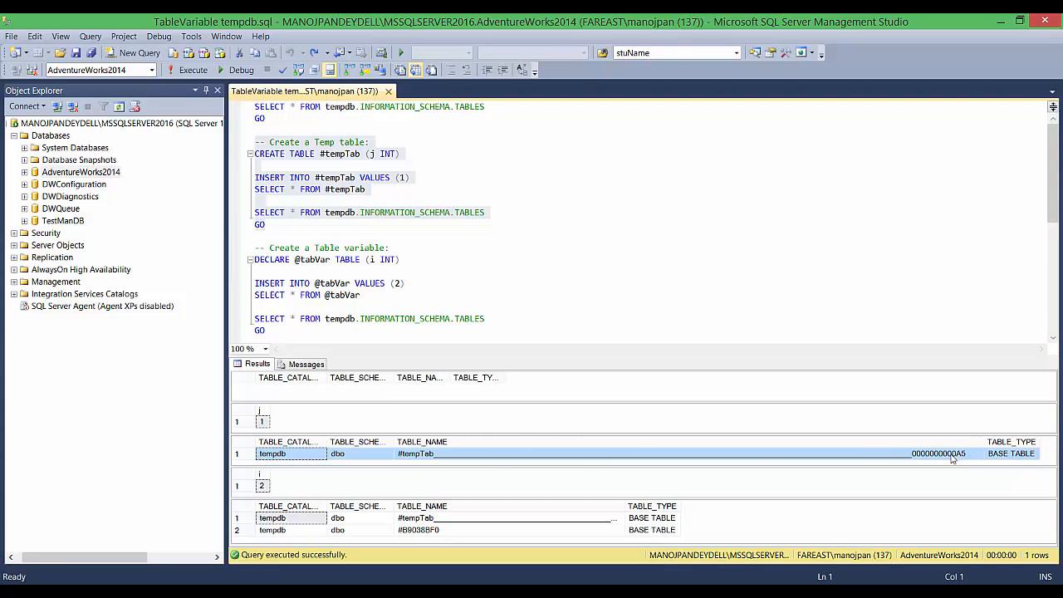
{"action": "mouse_move", "coordinate": [972, 462]}
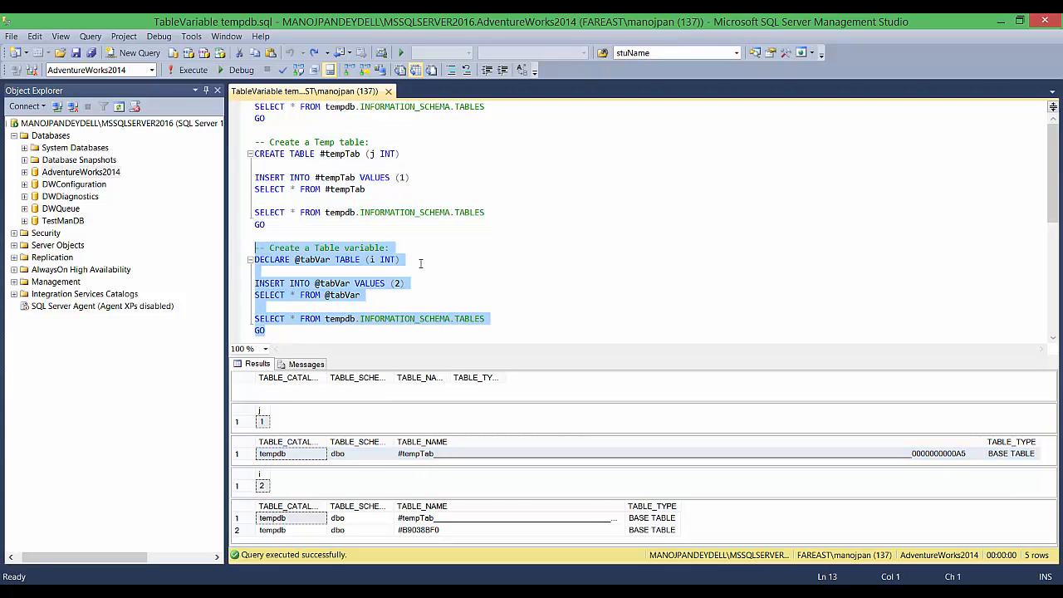
{"action": "mouse_move", "coordinate": [397, 284]}
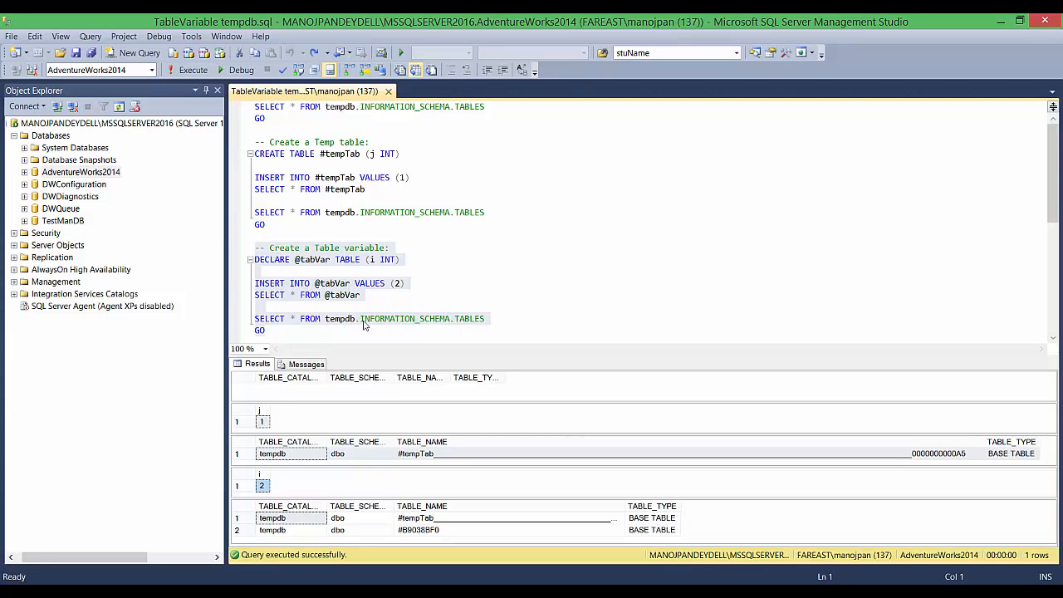
{"action": "mouse_move", "coordinate": [620, 512]}
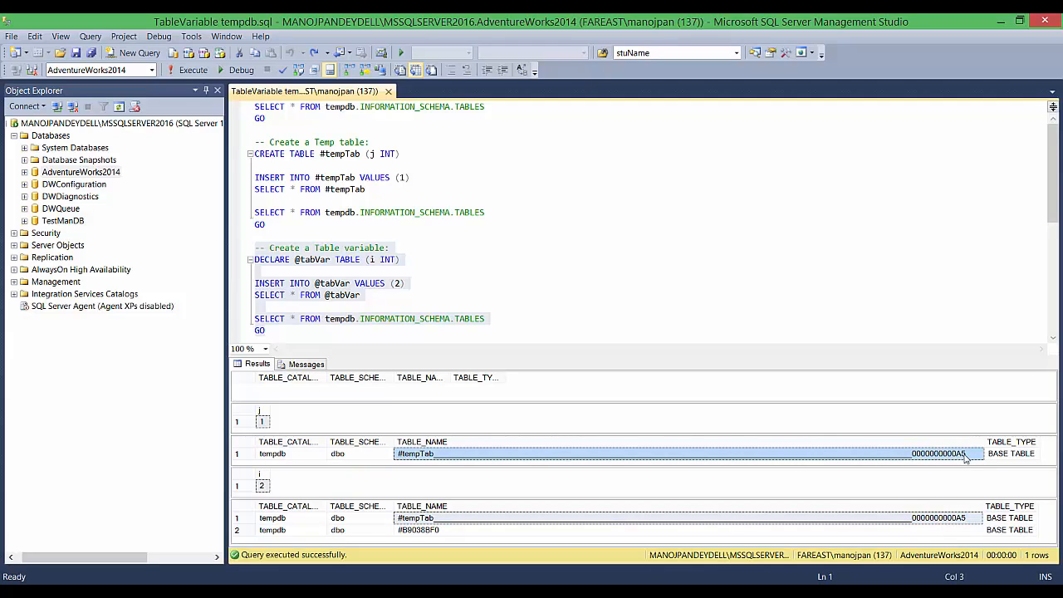
{"action": "left_click", "coordinate": [431, 530]}
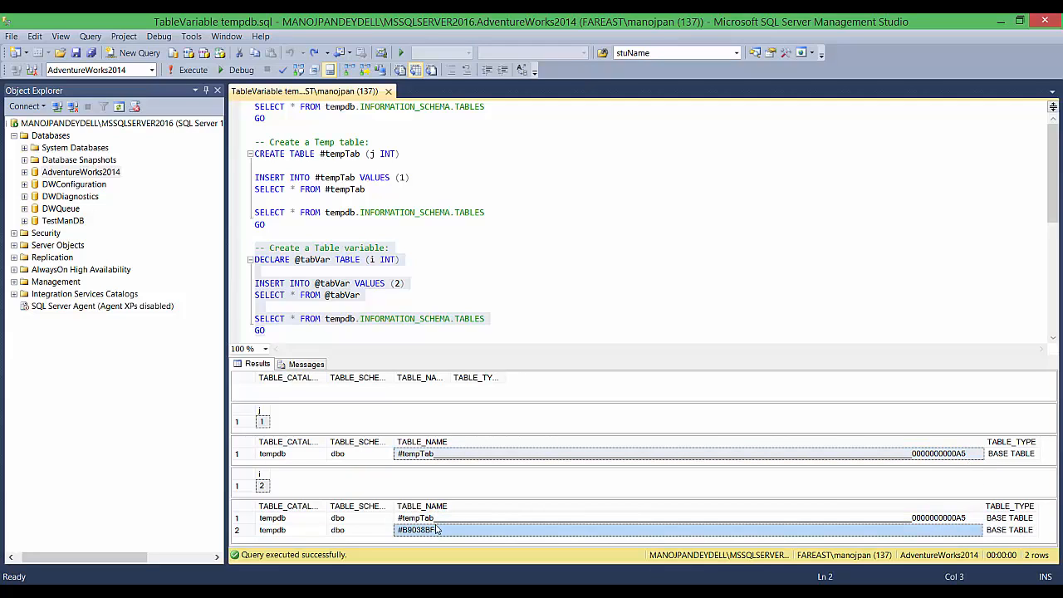
{"action": "mouse_move", "coordinate": [439, 469]}
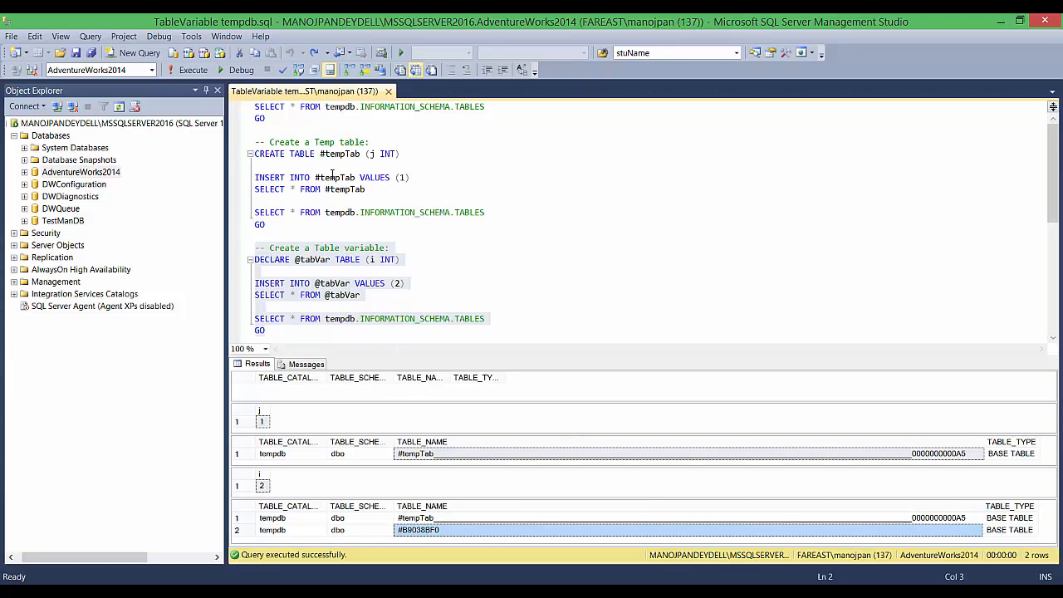
{"action": "mouse_move", "coordinate": [446, 450]}
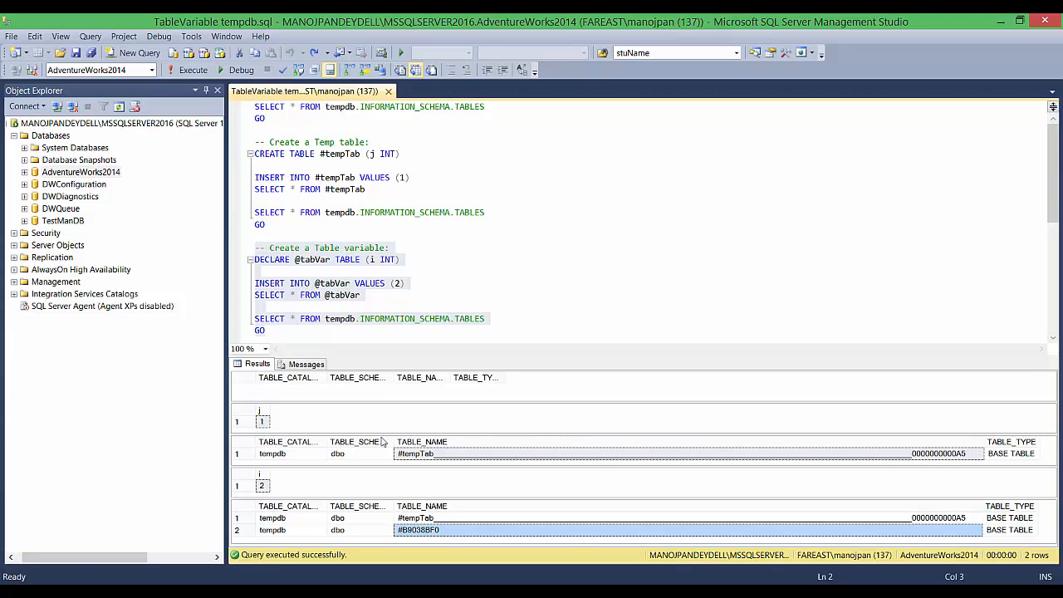
{"action": "mouse_move", "coordinate": [299, 307]}
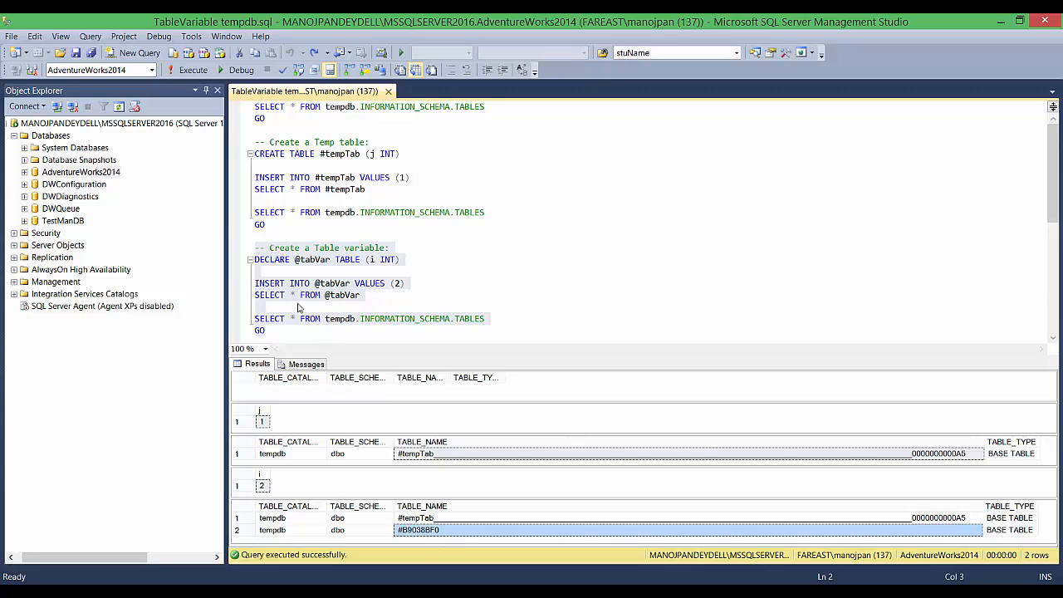
{"action": "mouse_move", "coordinate": [441, 418]}
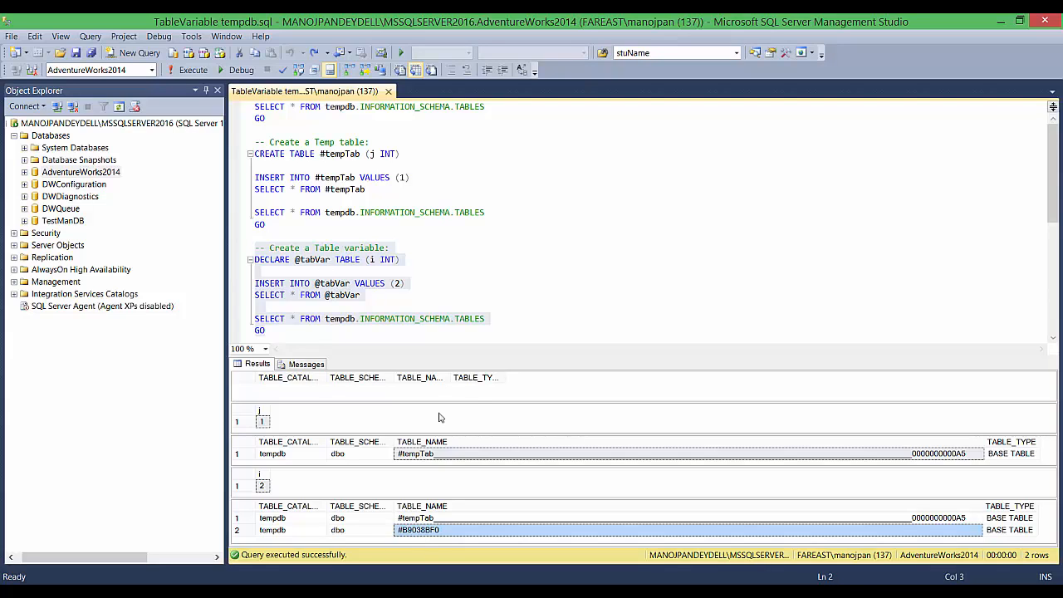